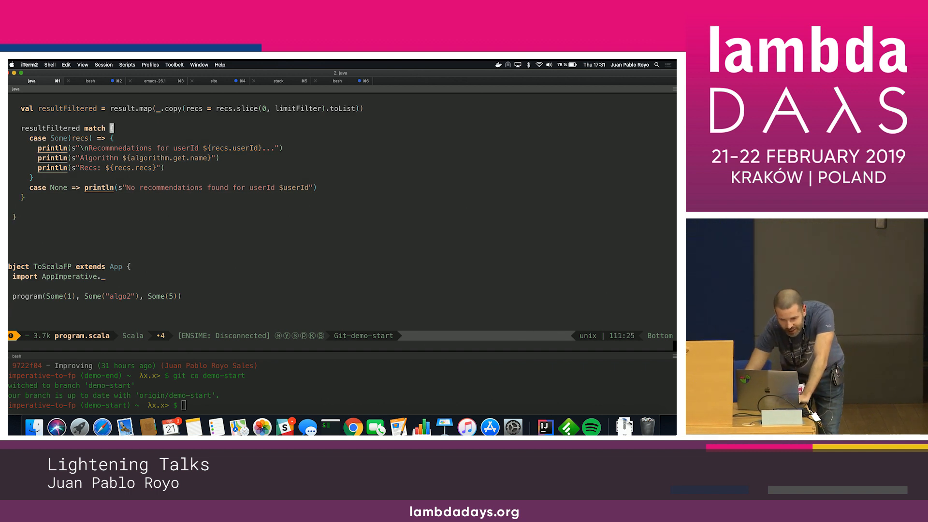
Check out the demo-alg branch with git co demo-alg in the bash pane
{"action": "scroll", "scroll_direction": "up", "scroll_amount": 3}
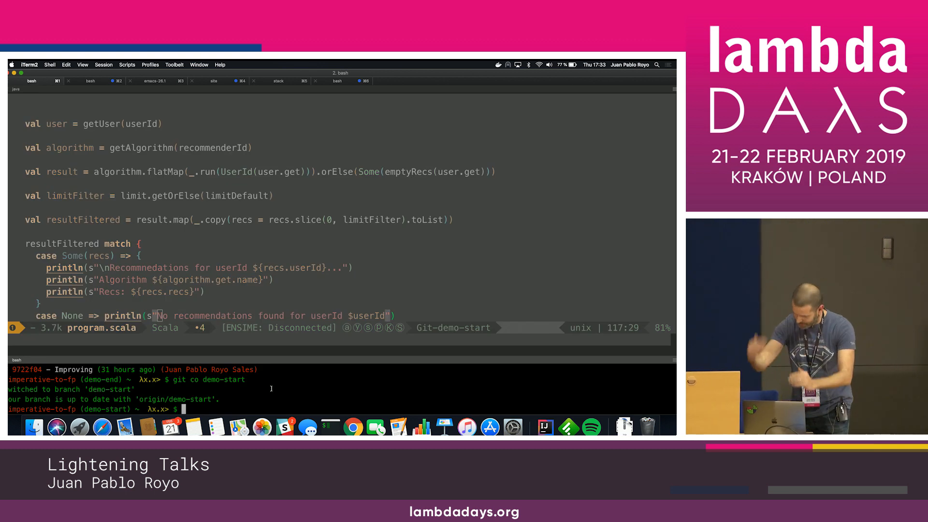
{"action": "type", "text": "git co"}
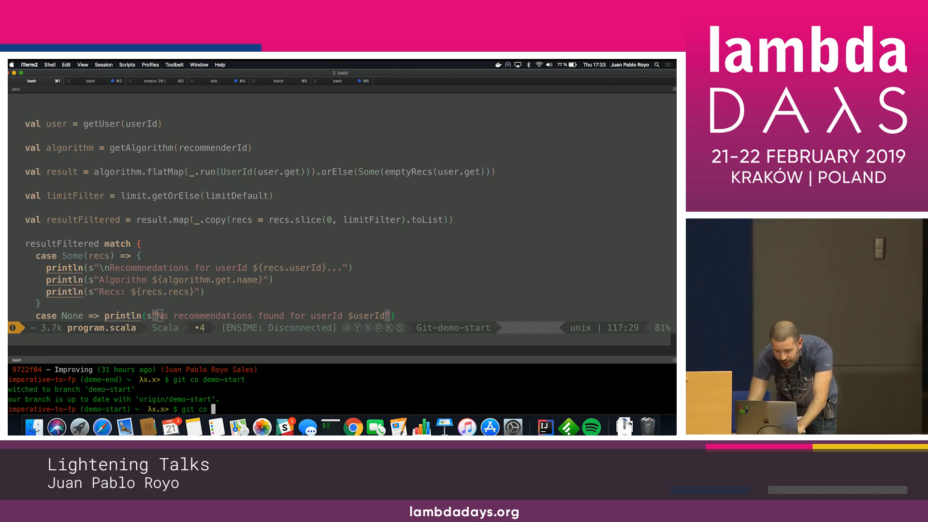
{"action": "type", "text": "demo-alg"}
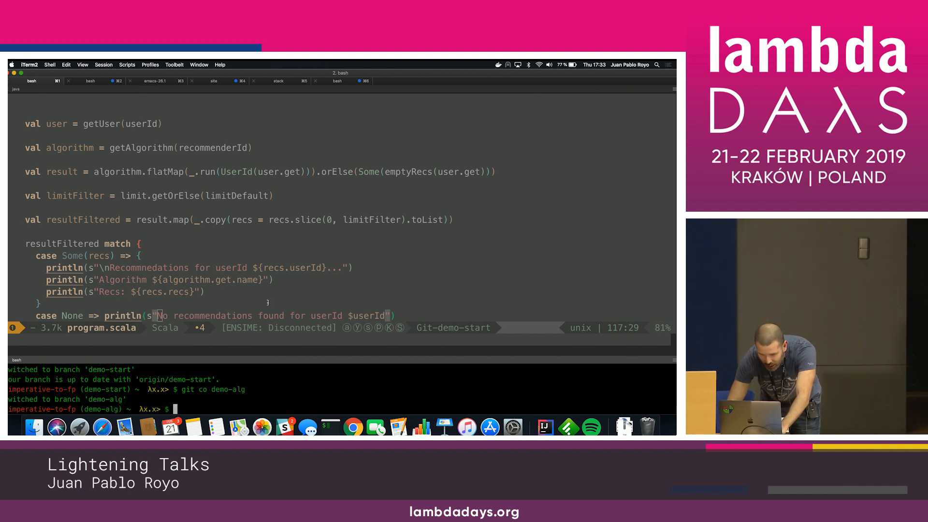
Reload program.scala and review the getRecommendations for-comprehension and printResults fold
{"action": "left_click", "coordinate": [29, 81]}
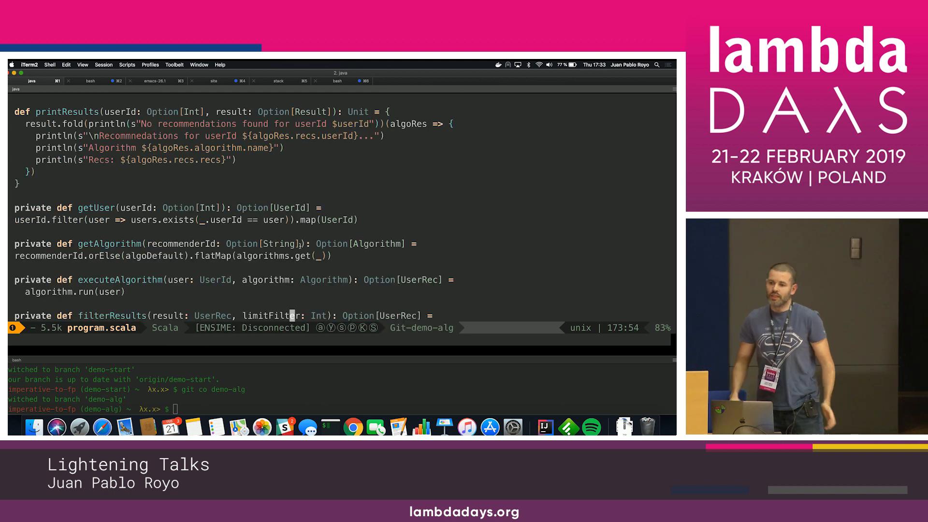
{"action": "type", "text": "Some(result.copy(recs = recs.slice(0, limitFilter).toList))"}
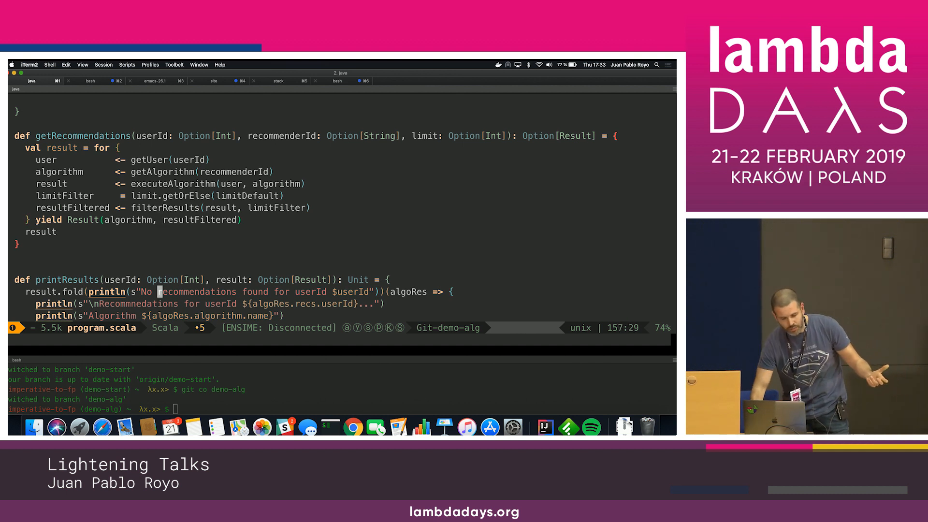
{"action": "type", "text": "println(s\"Recs: ${algoRes.recs.recs}\")"}
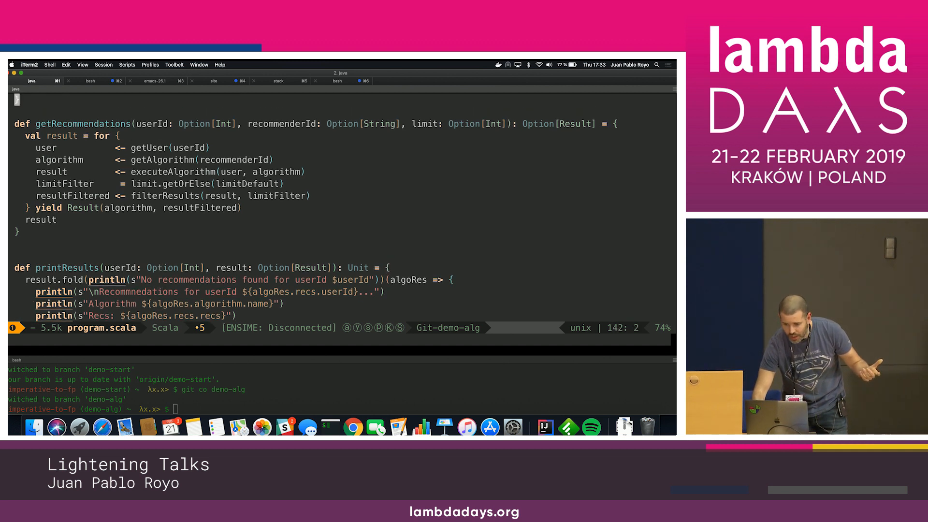
{"action": "left_click", "coordinate": [156, 160]}
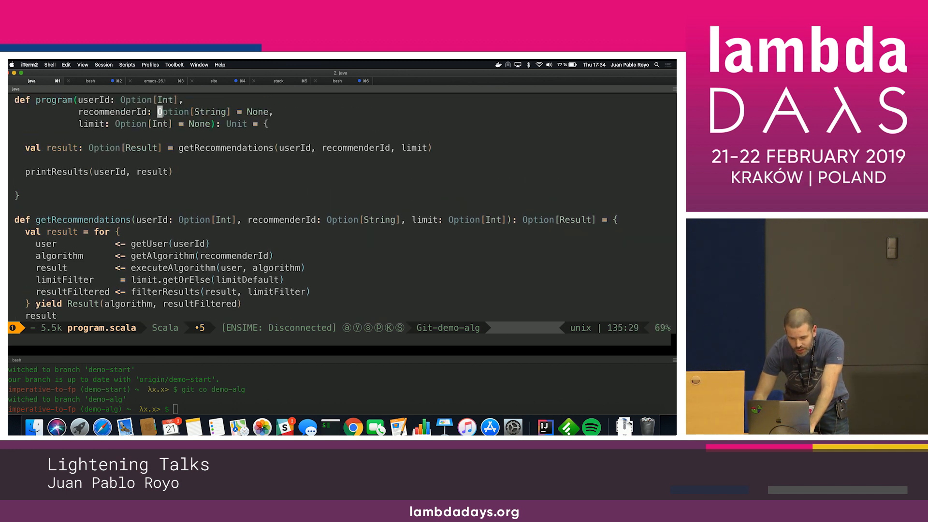
Jump up to object algebras showing the UserRepo and Filter traits
{"action": "key", "text": "i"}
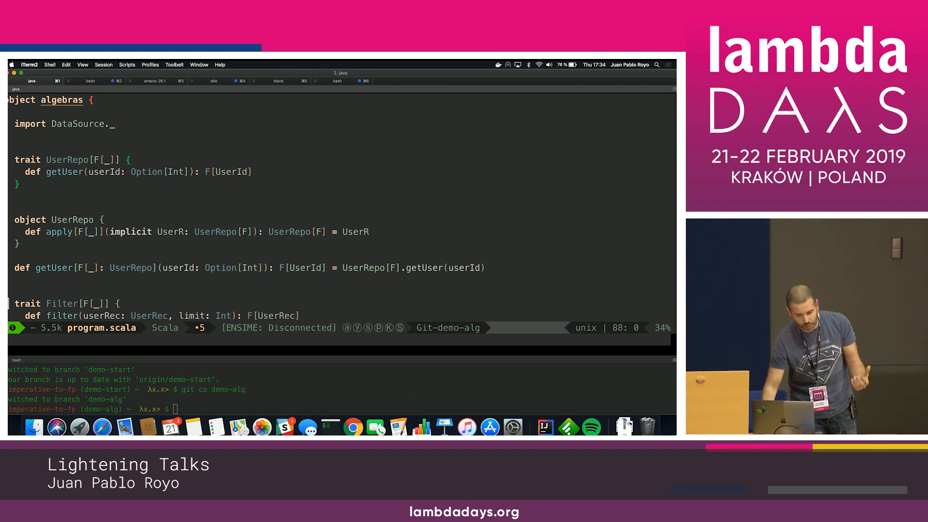
{"action": "scroll", "scroll_direction": "down", "scroll_amount": 3}
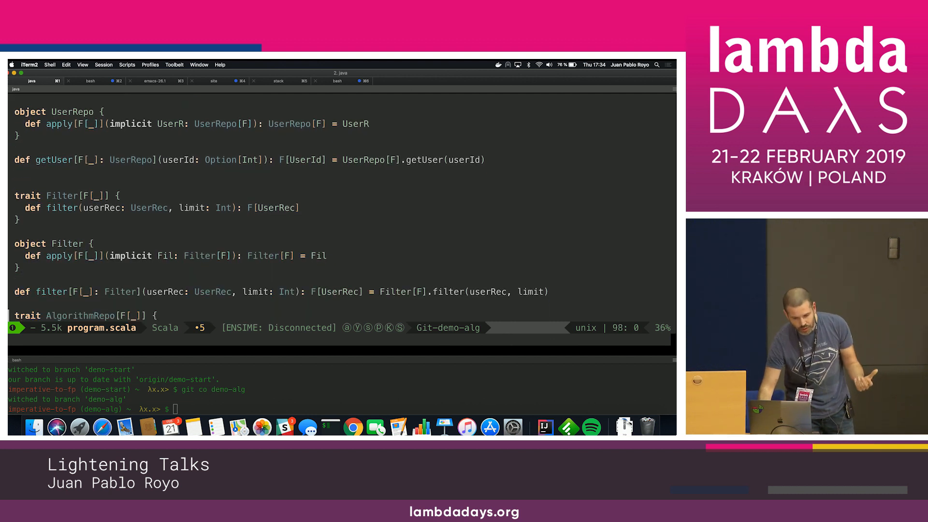
{"action": "scroll", "scroll_direction": "down", "scroll_amount": 3}
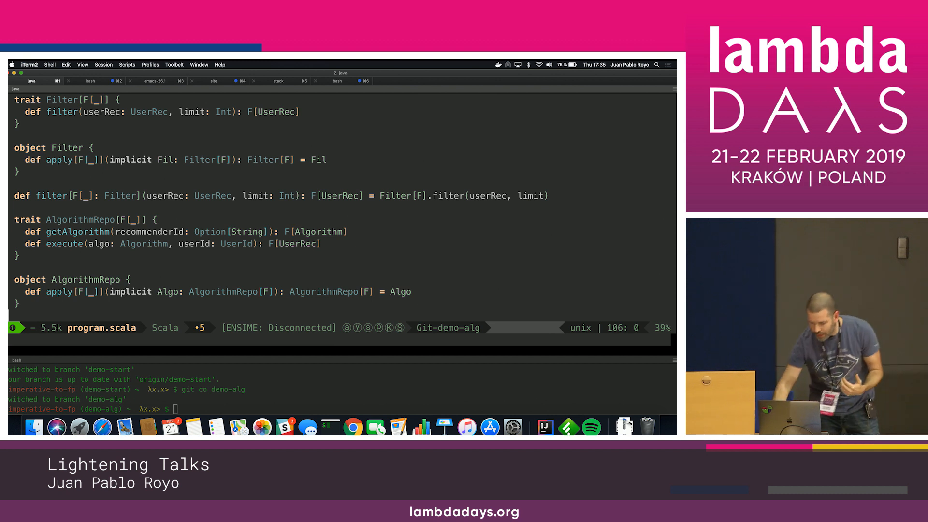
{"action": "scroll", "scroll_direction": "down", "scroll_amount": 3}
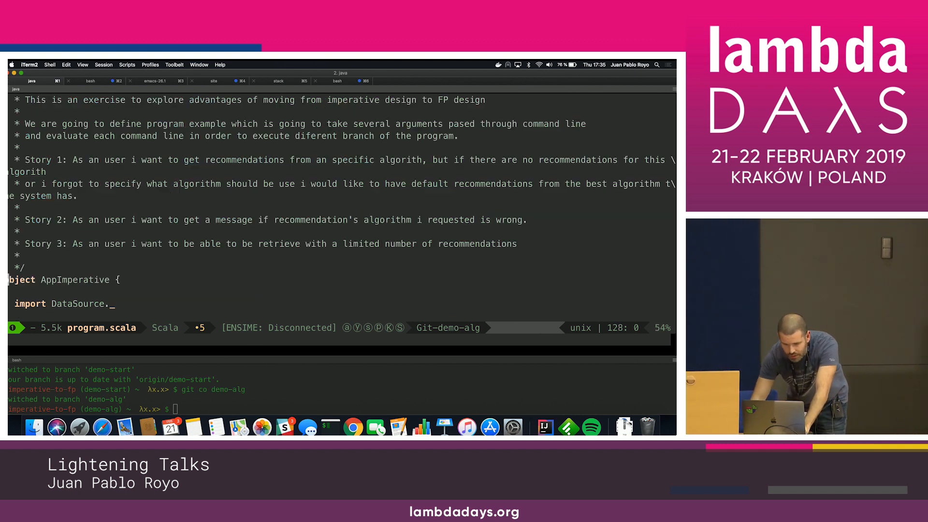
{"action": "scroll", "scroll_direction": "down", "scroll_amount": 3}
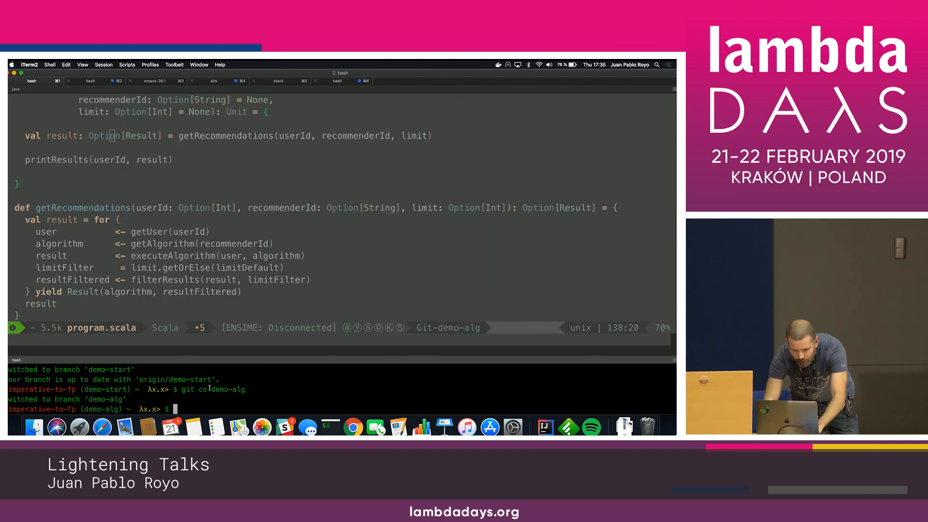
Check out demo-inter and scroll to the program calling getRecommendations[Option]
{"action": "type", "text": "git co demo-inter"}
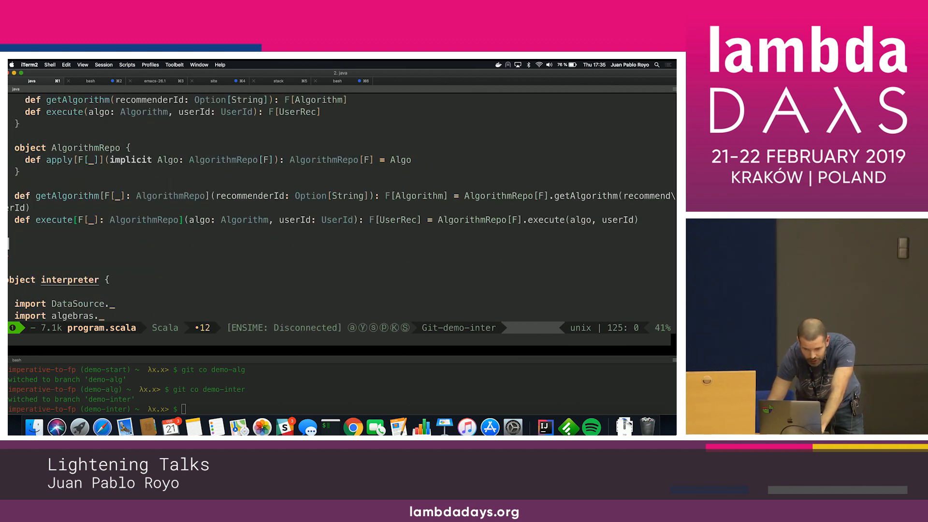
{"action": "scroll", "scroll_direction": "down", "scroll_amount": 3}
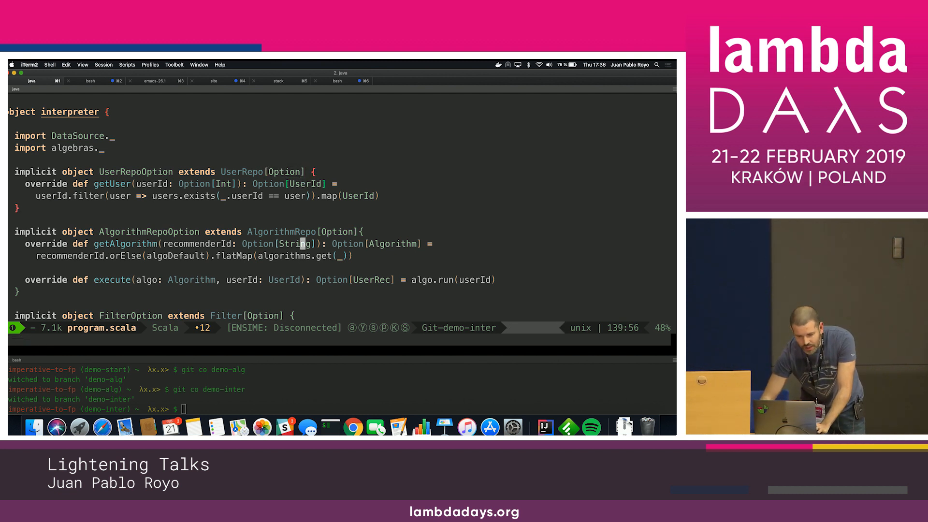
{"action": "scroll", "scroll_direction": "down", "scroll_amount": 3}
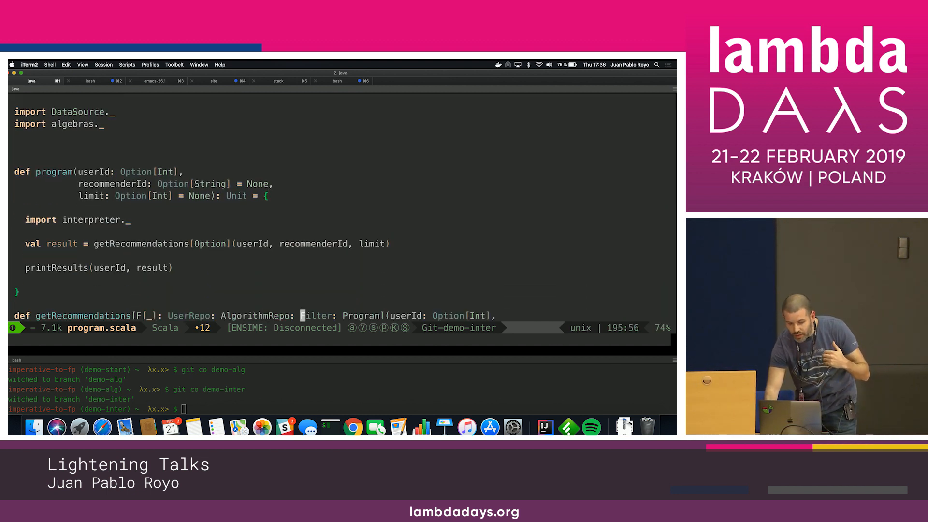
{"action": "scroll", "scroll_direction": "down", "scroll_amount": 3}
{"action": "type", "text": "git co demo-end"}
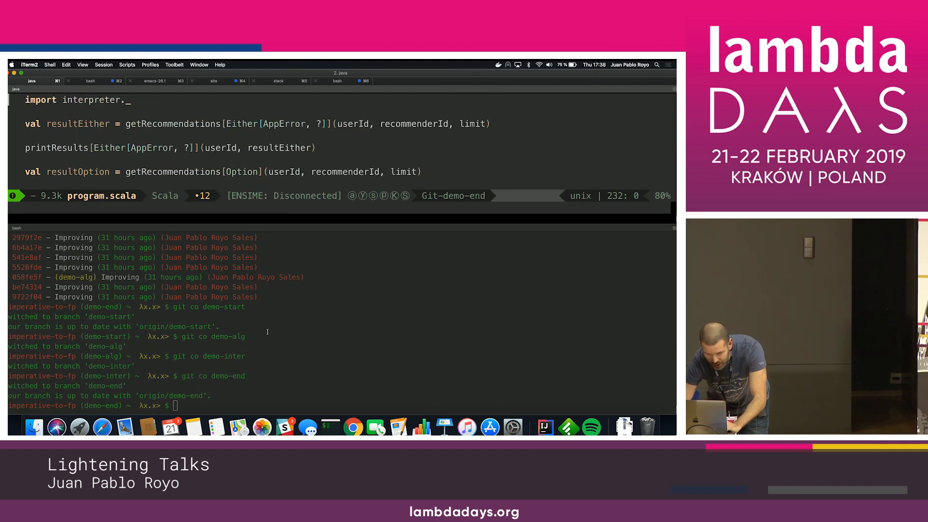
Run sbt run and highlight the 0.8922513 score in the algo2 output
{"action": "type", "text": "sbt ru"}
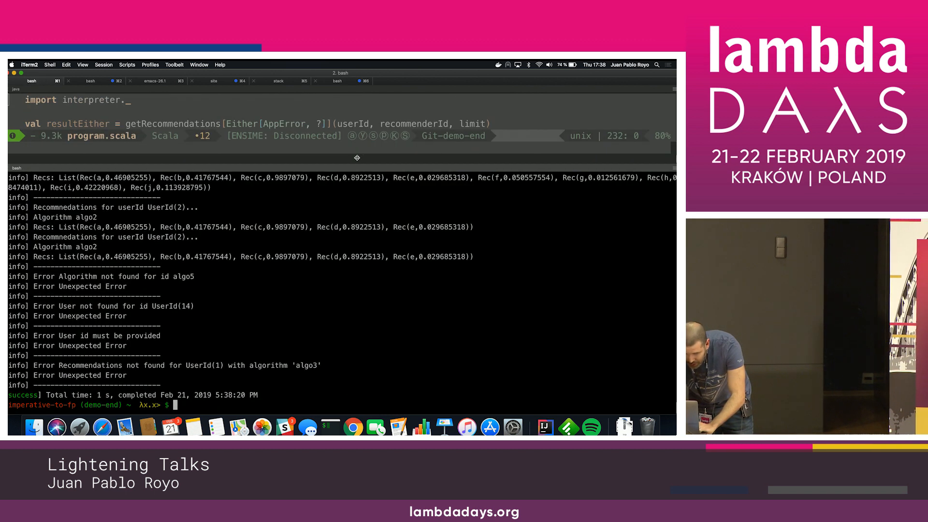
{"action": "double_click", "coordinate": [361, 226]}
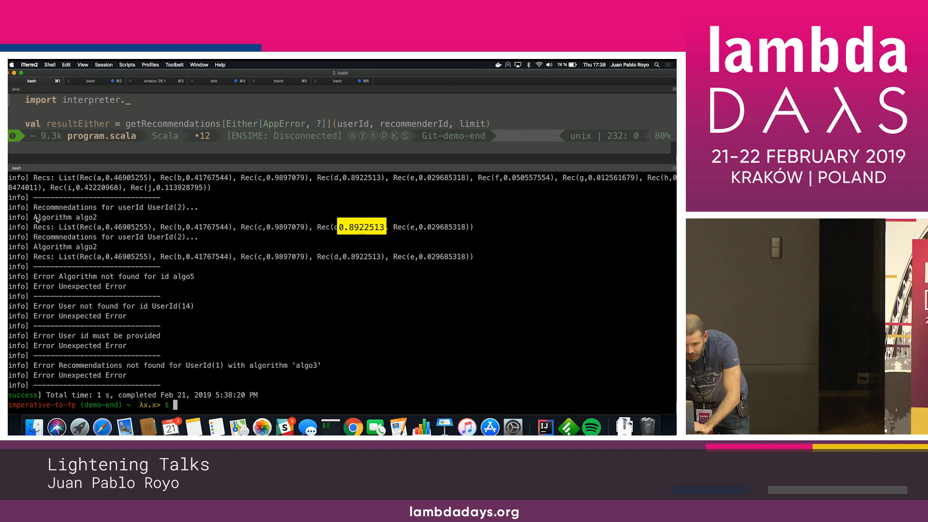